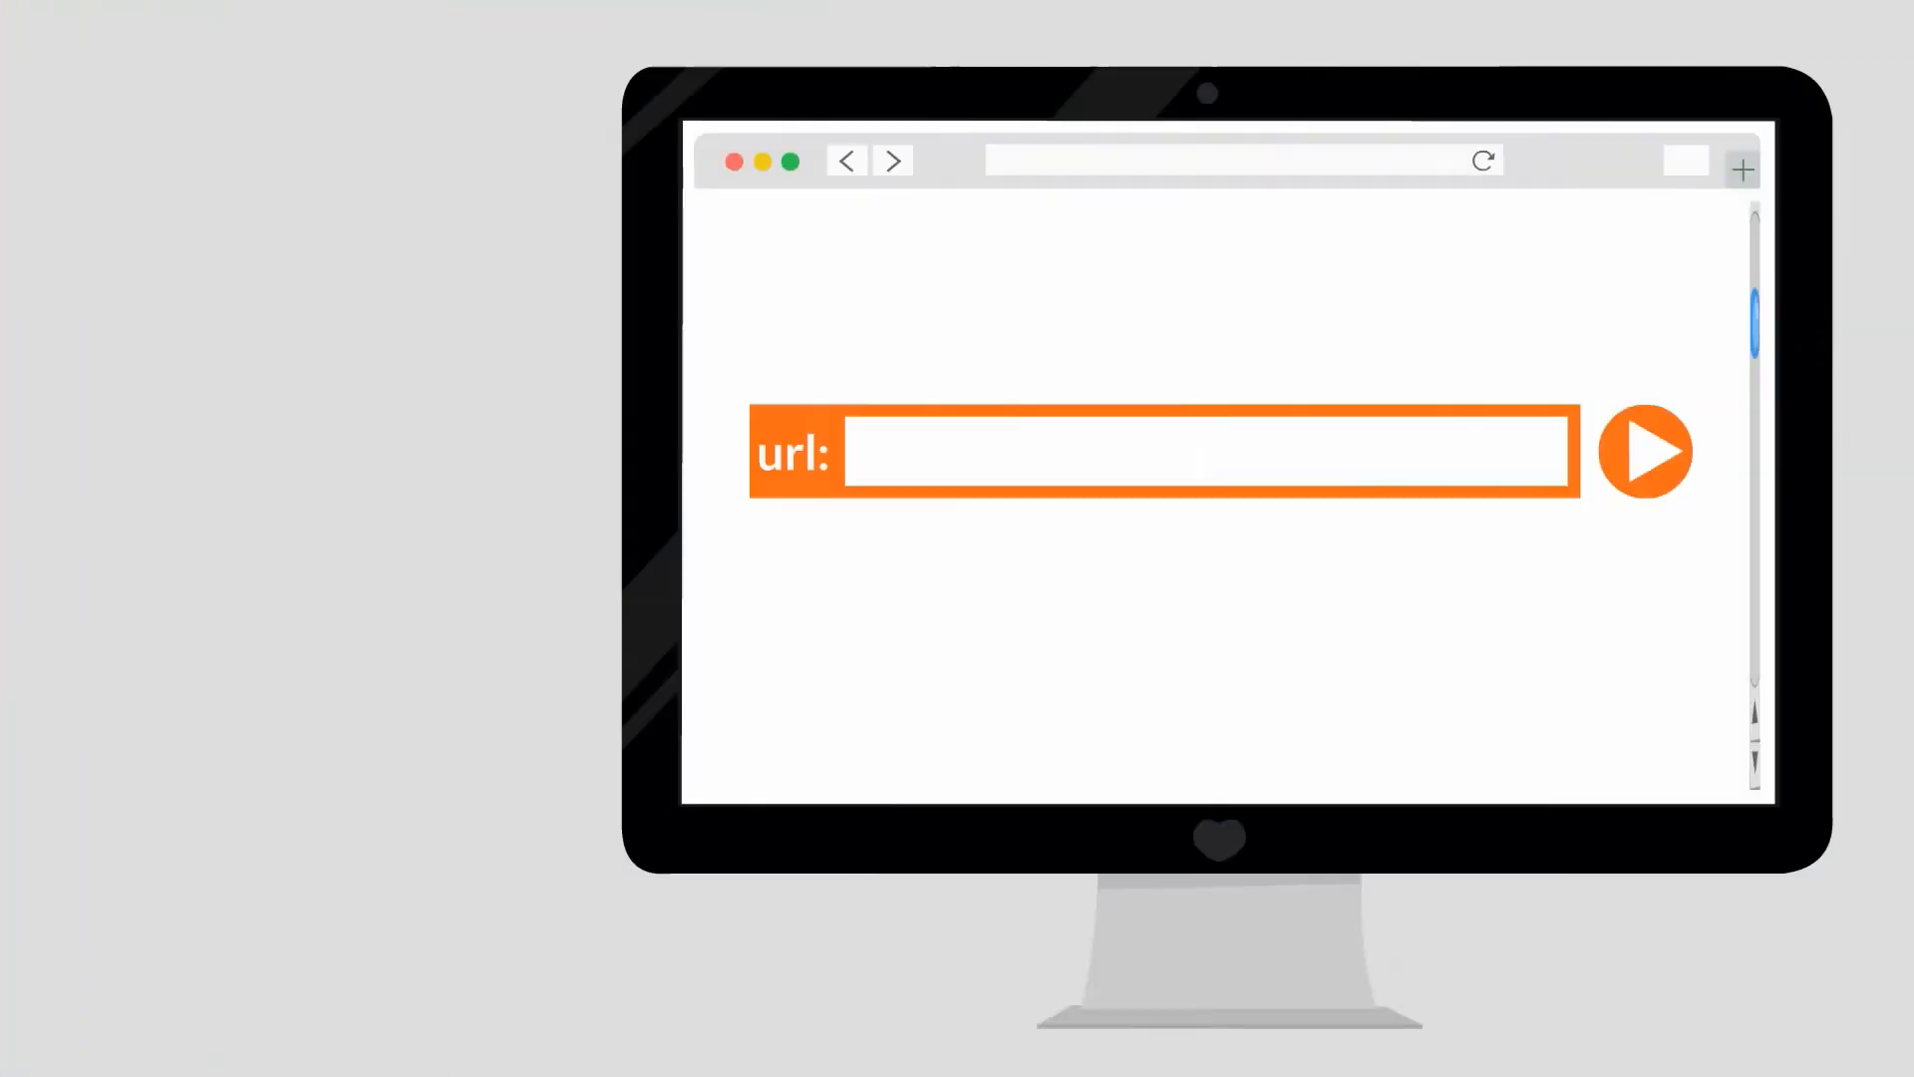
{"action": "left_click", "coordinate": [1644, 451]}
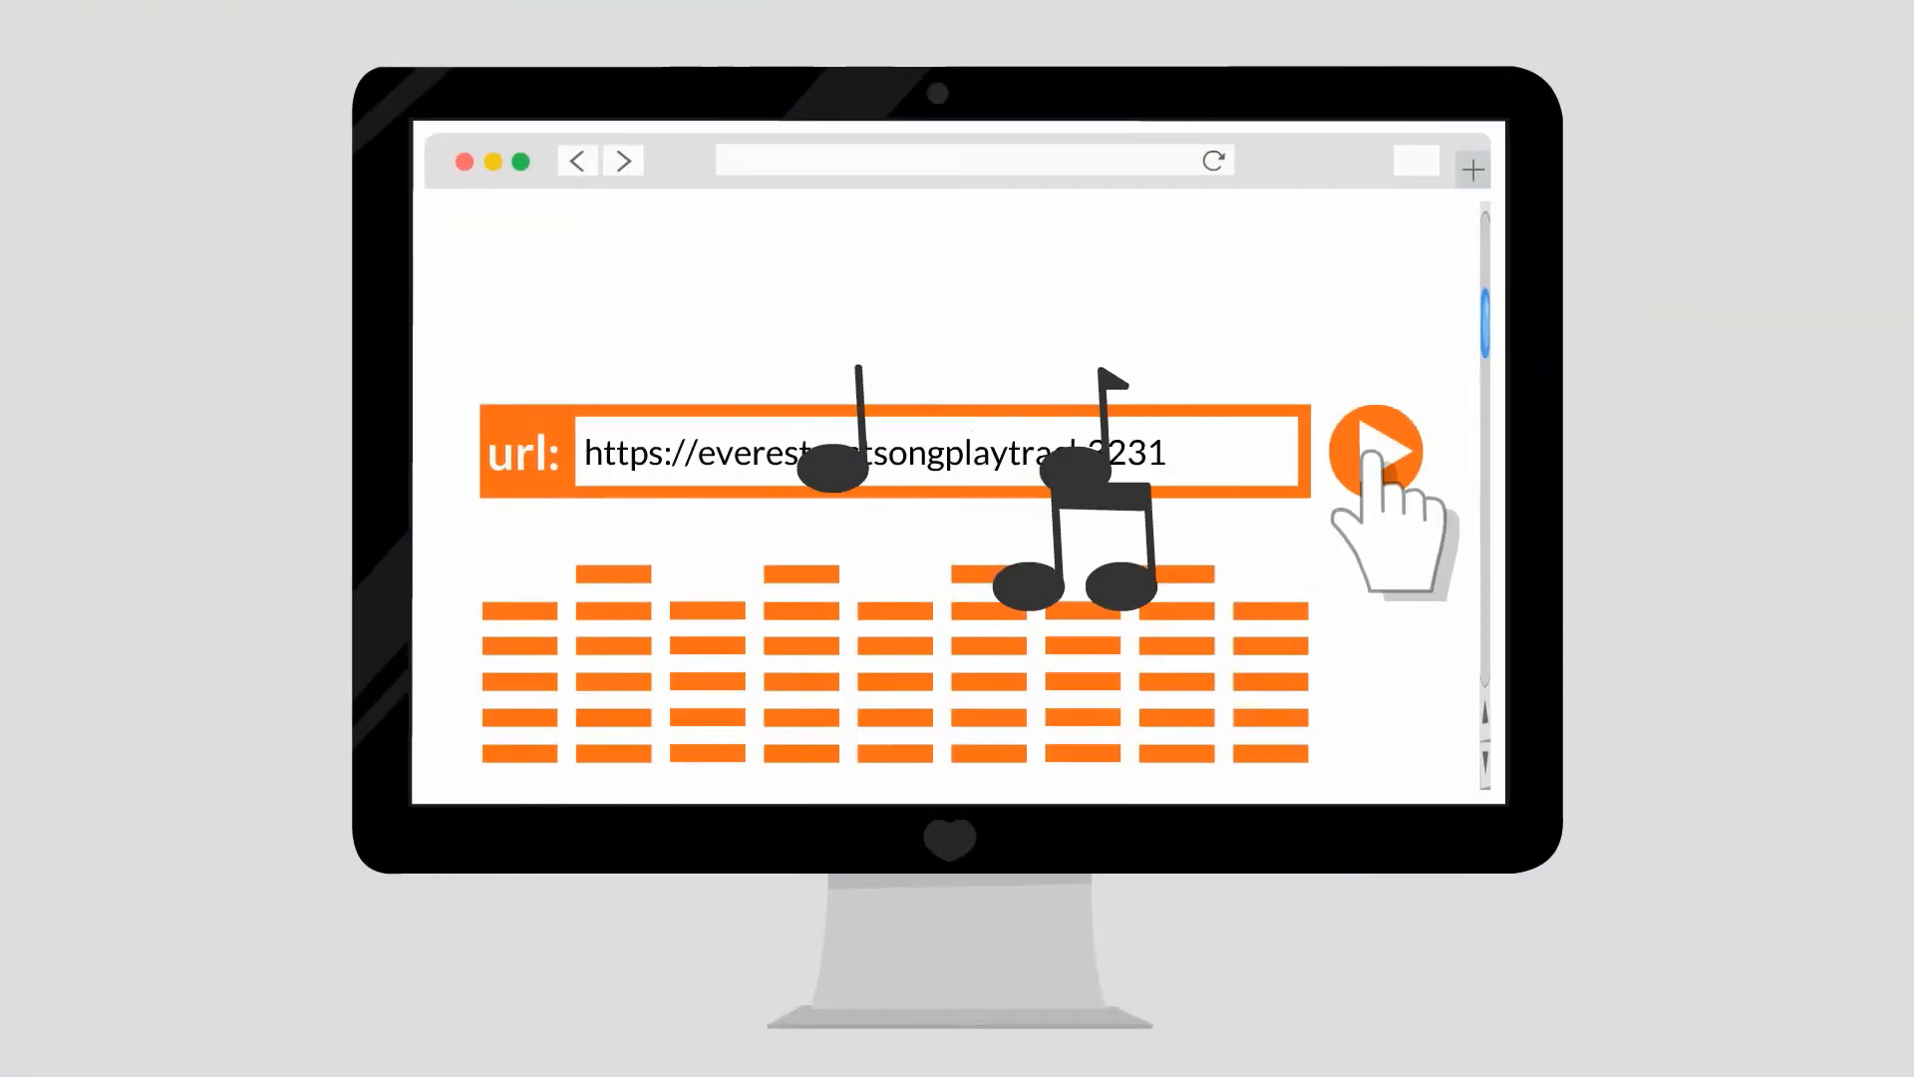
{"action": "left_click", "coordinate": [1377, 451]}
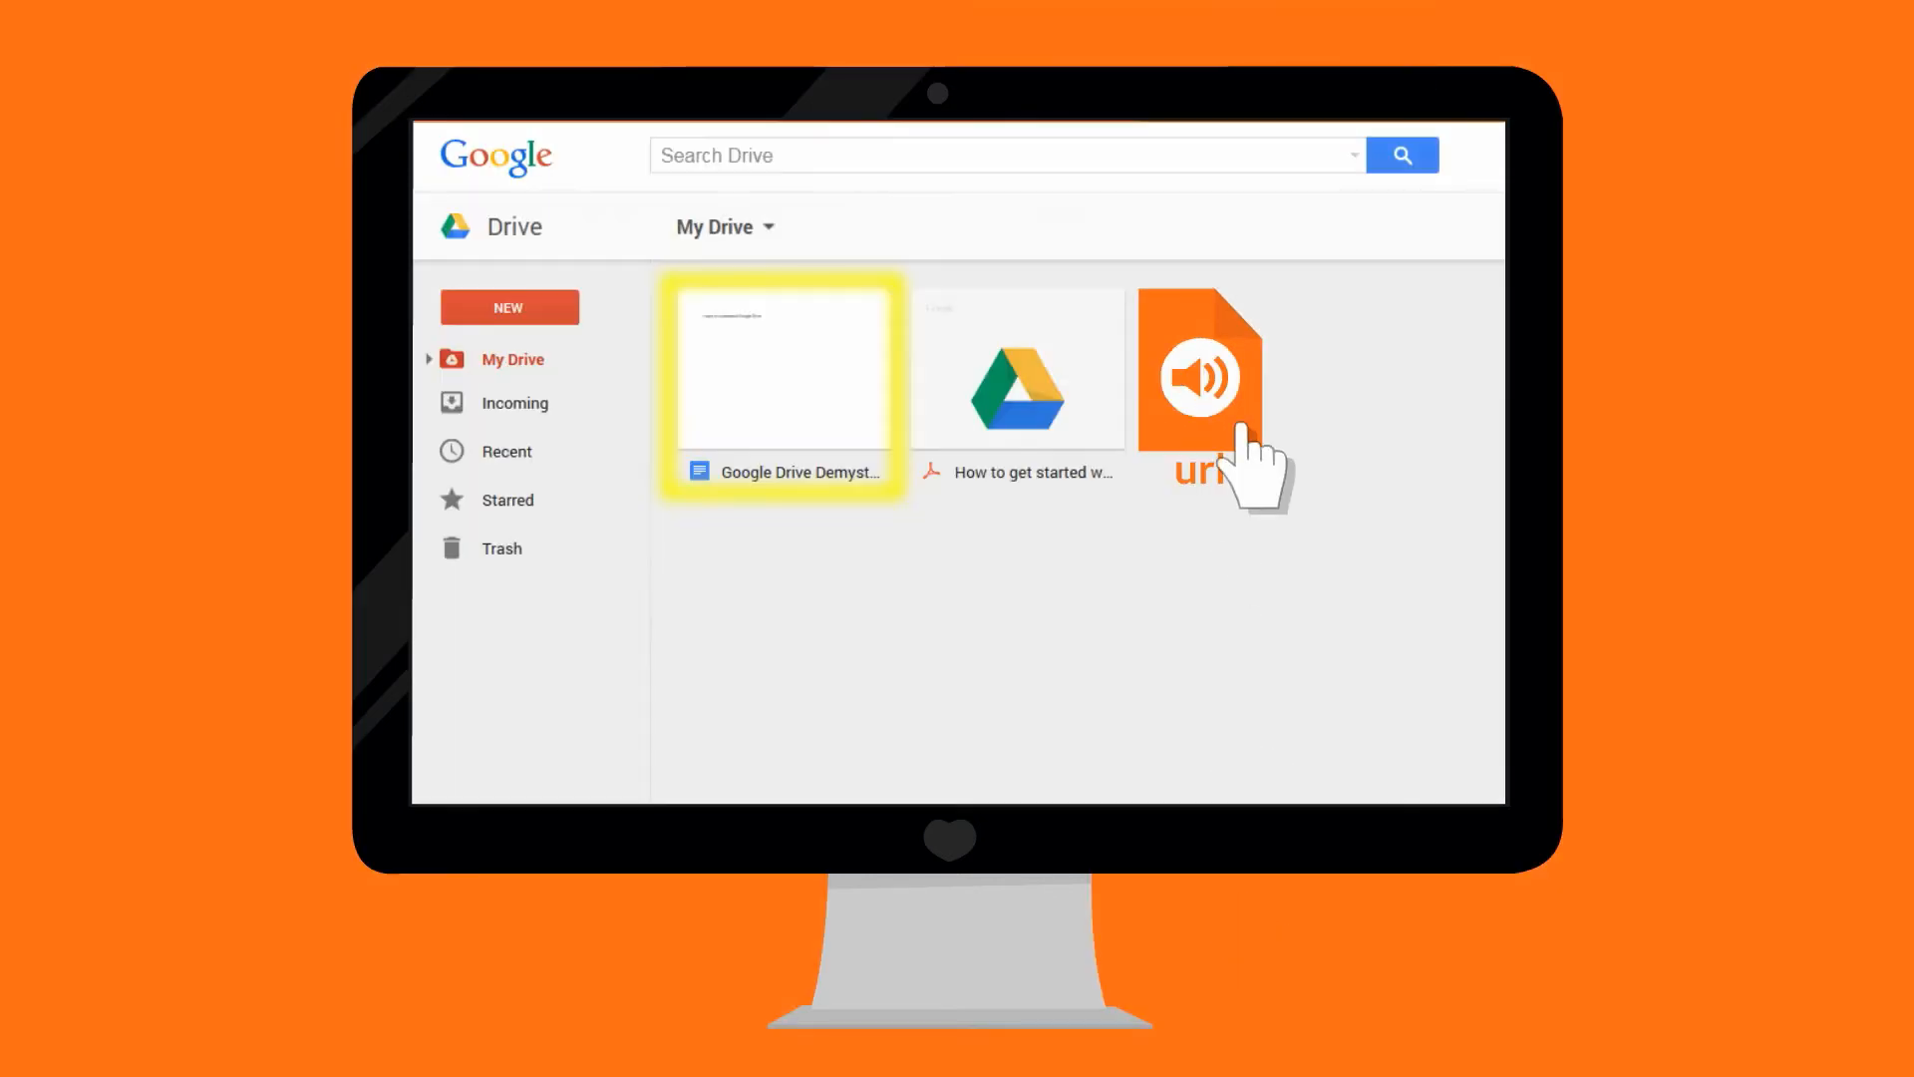
{"action": "left_click", "coordinate": [1200, 376]}
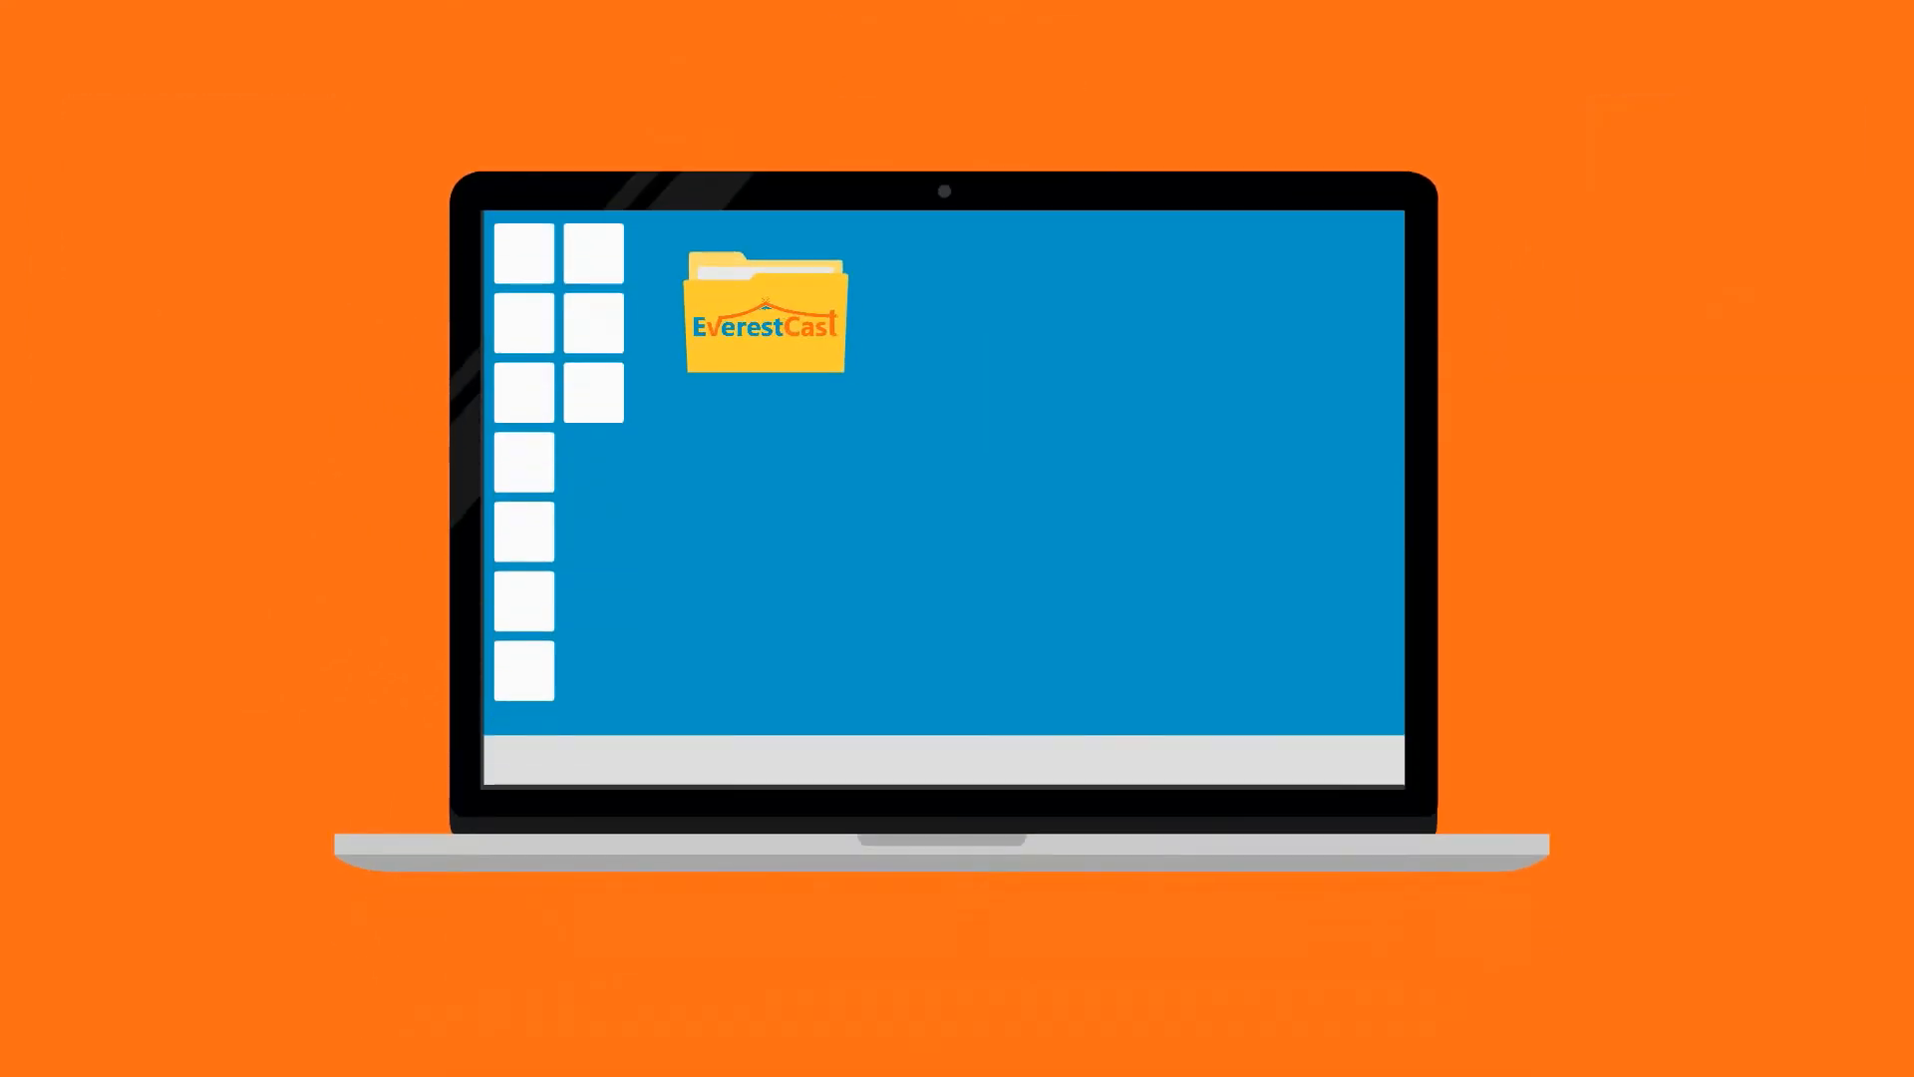
{"action": "double_click", "coordinate": [765, 320]}
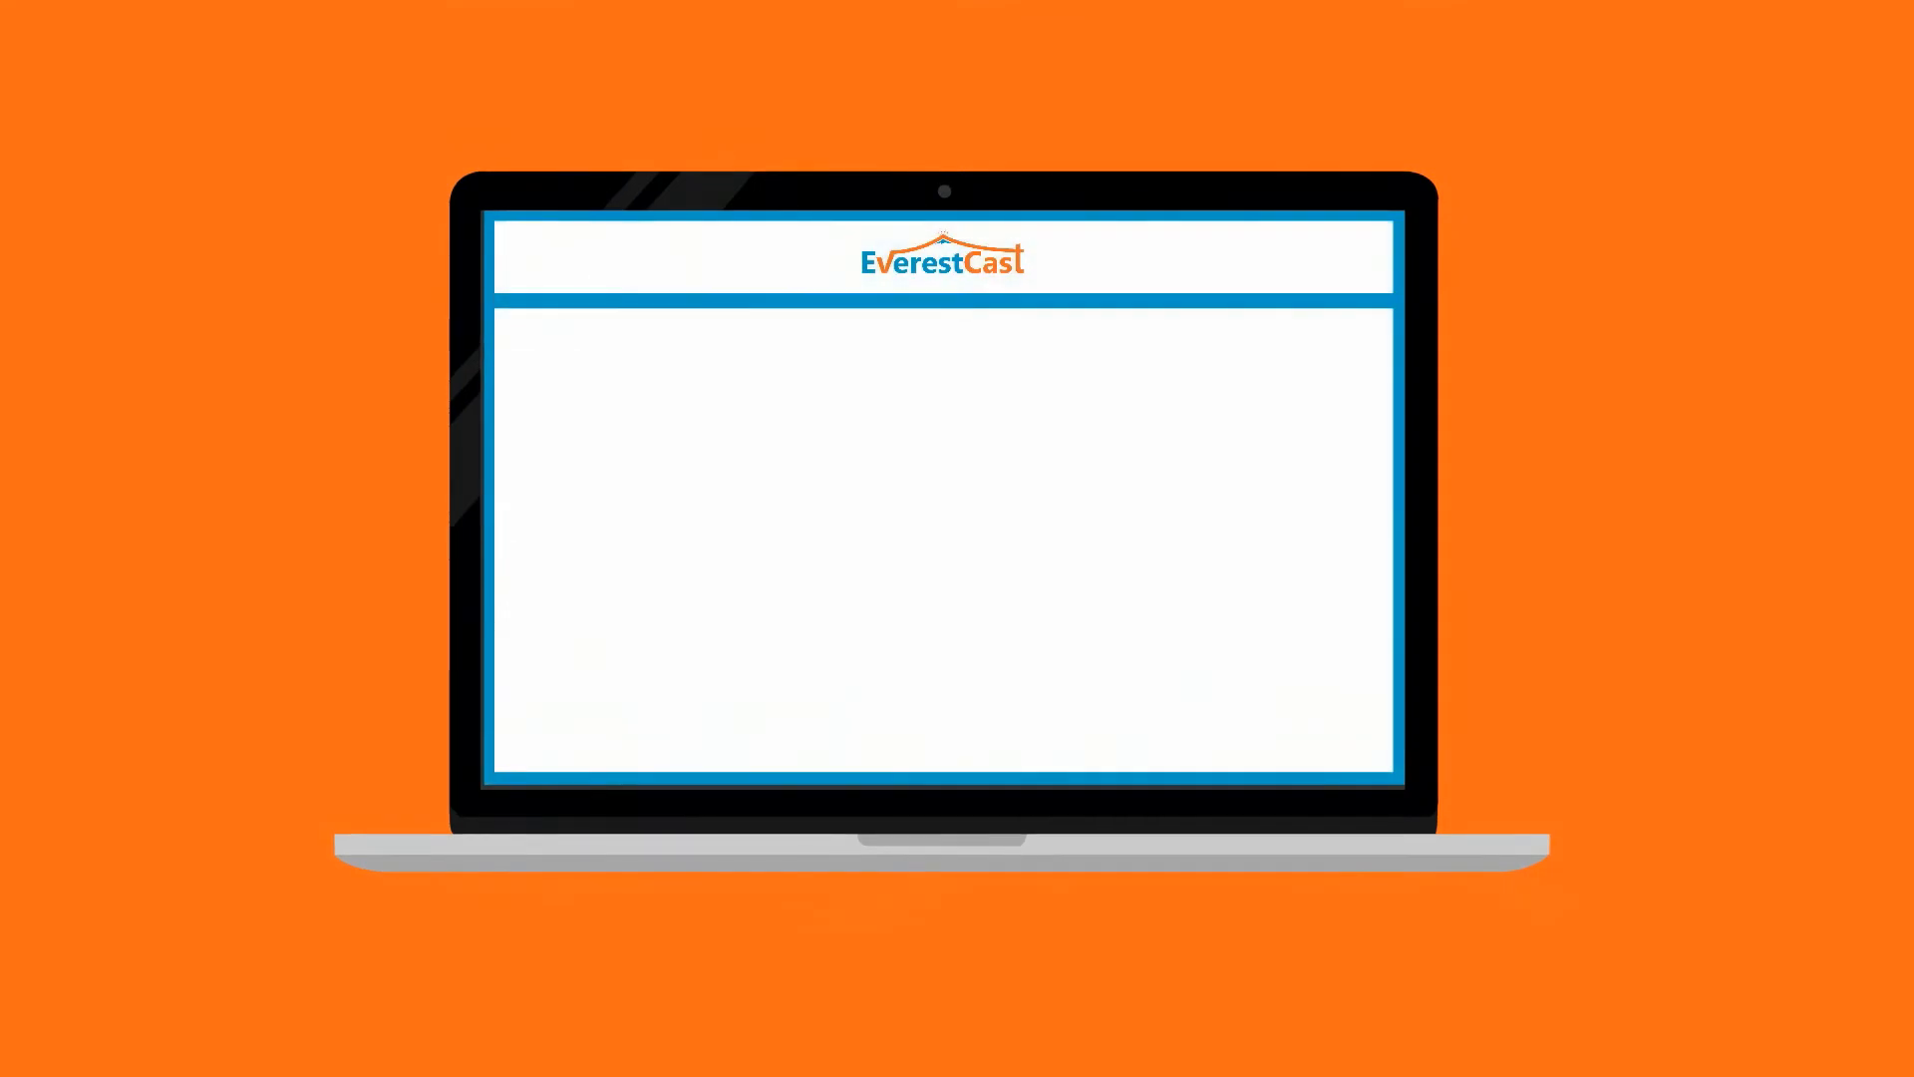